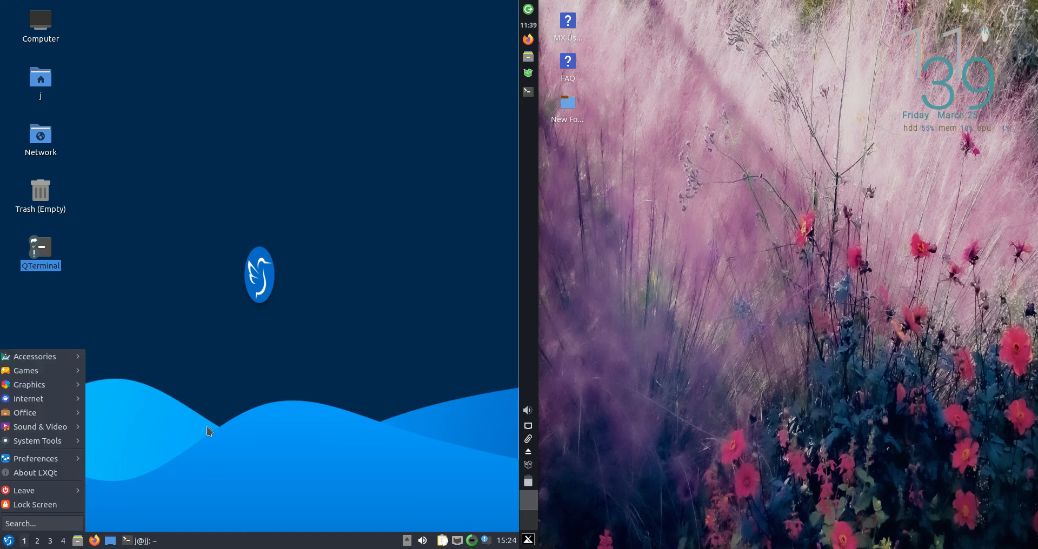
mouse_move(141, 64)
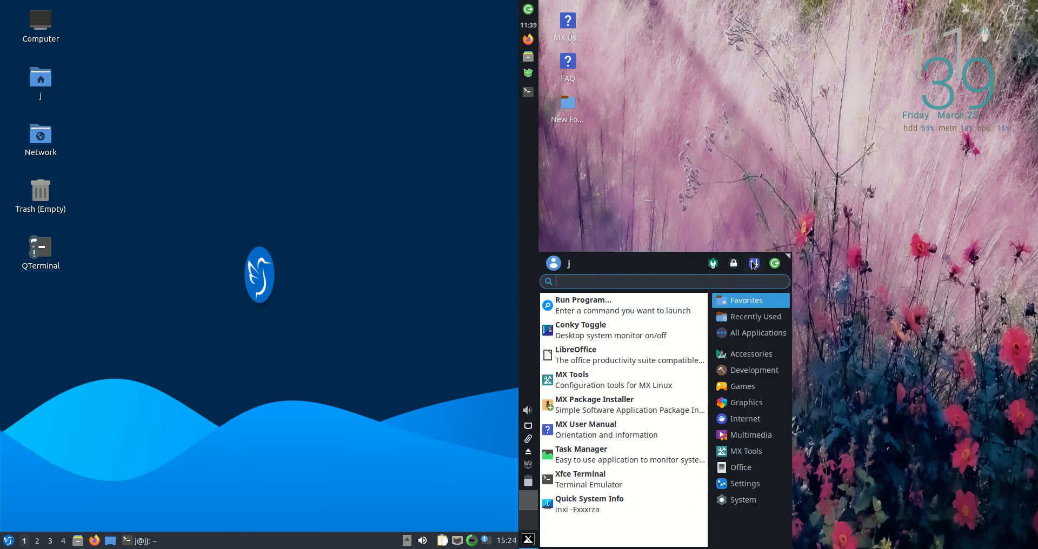
Show the All Applications list in the MX Linux Whisker menu
left_click(757, 333)
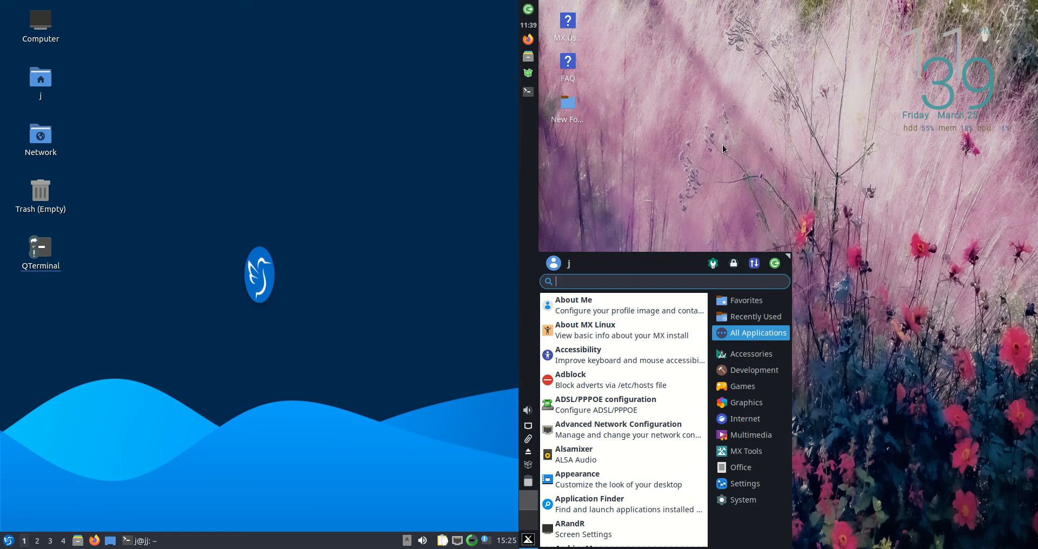
mouse_move(892, 112)
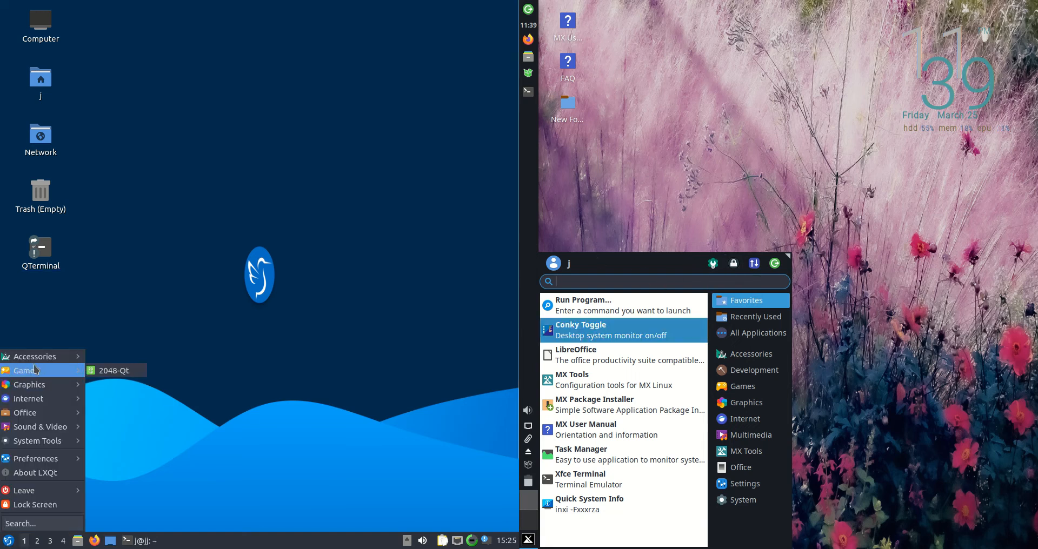
mouse_move(34, 356)
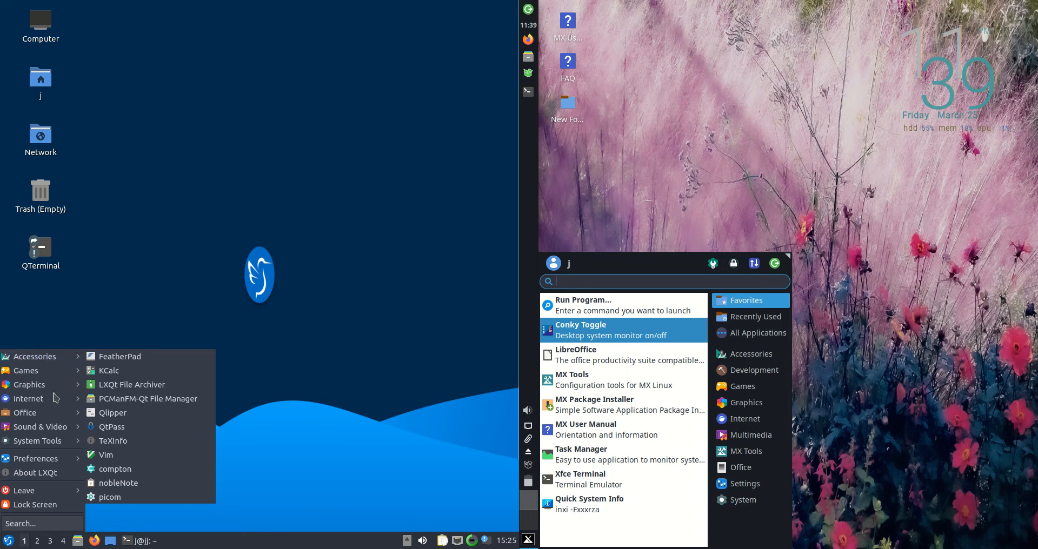
mouse_move(60, 362)
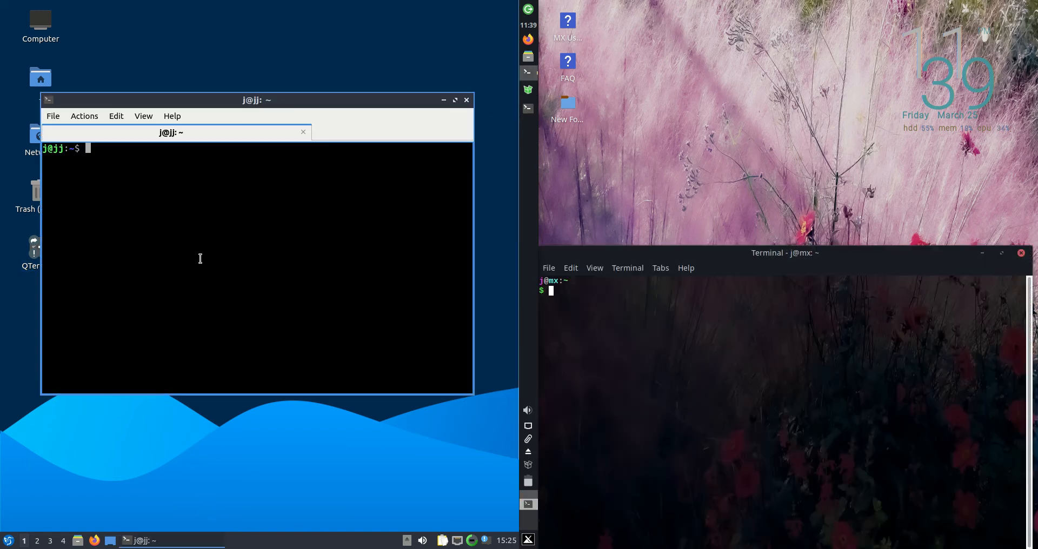
Start htop in the terminal and bring the MX Linux Xfce Terminal into focus
type("htop")
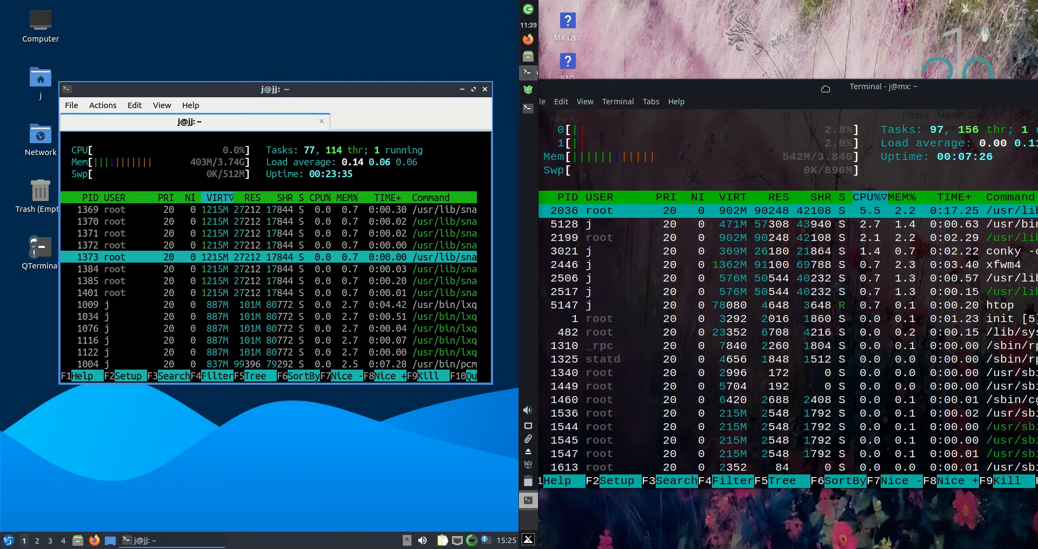
mouse_move(826, 91)
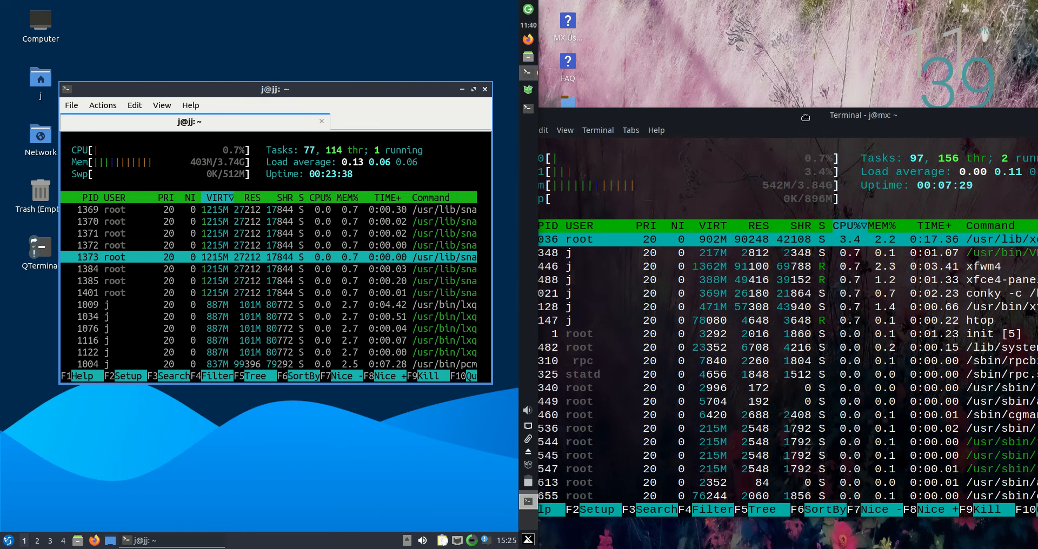
left_click(529, 538)
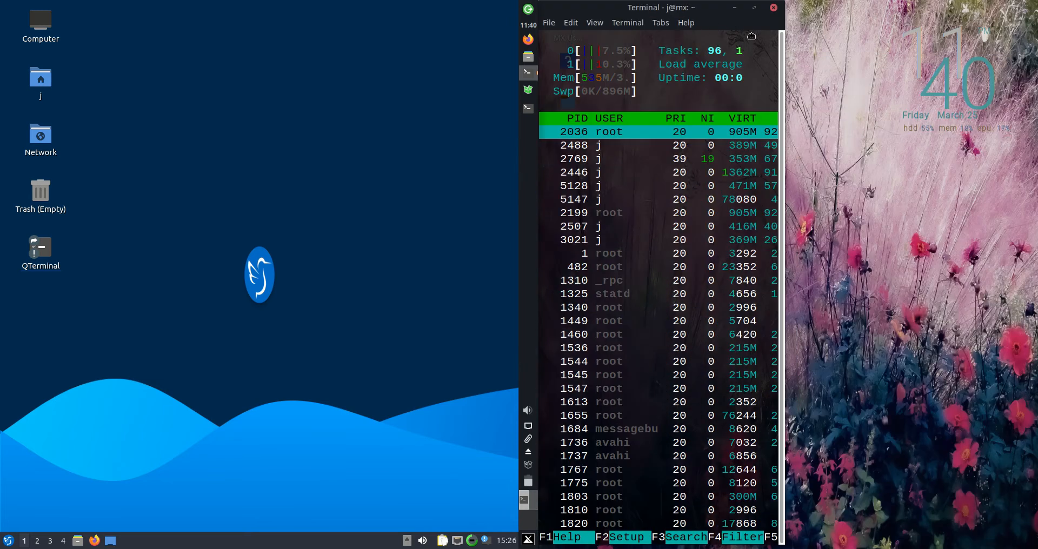
Close the Xfce Terminal and confirm Close Window despite htop still running
left_click(772, 7)
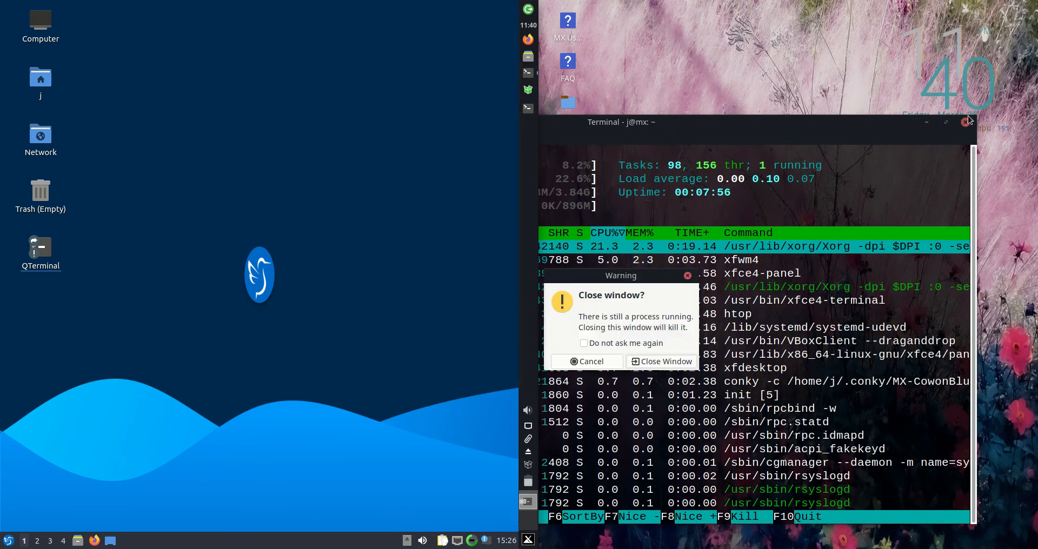
left_click(661, 361)
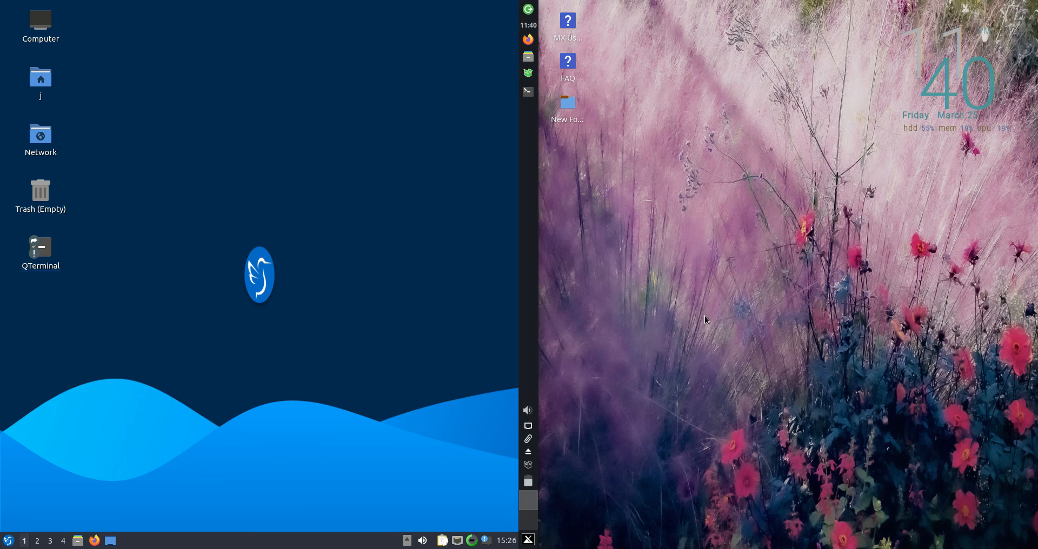
mouse_move(533, 271)
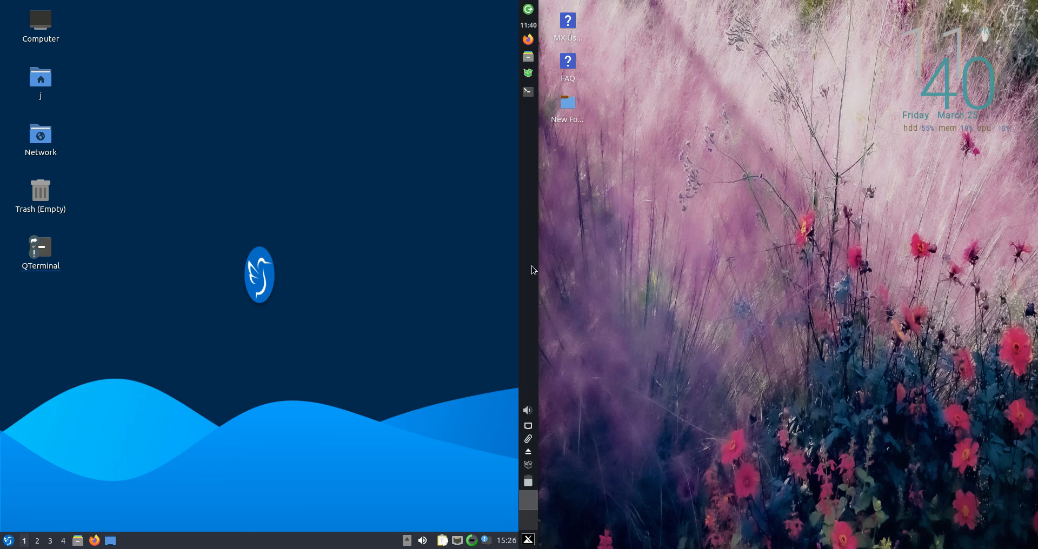